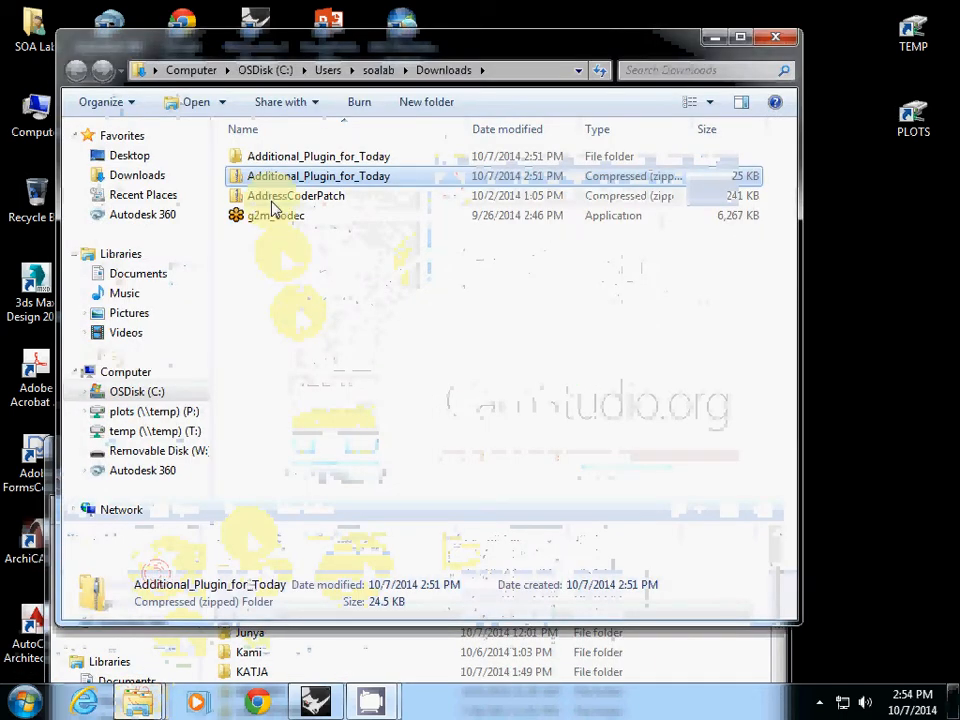
# - Launch Rhinoceros from its desktop shortcut
pyautogui.doubleClick(318, 176)
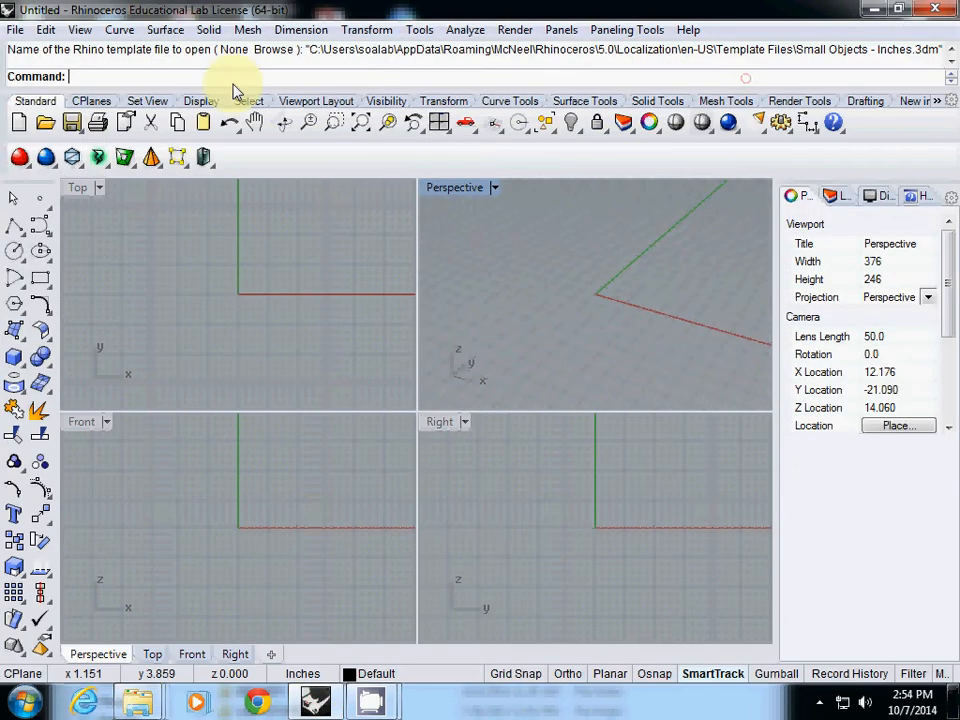
# - Run the Grasshopper command at the Rhino command line
pyautogui.write('GradientView')
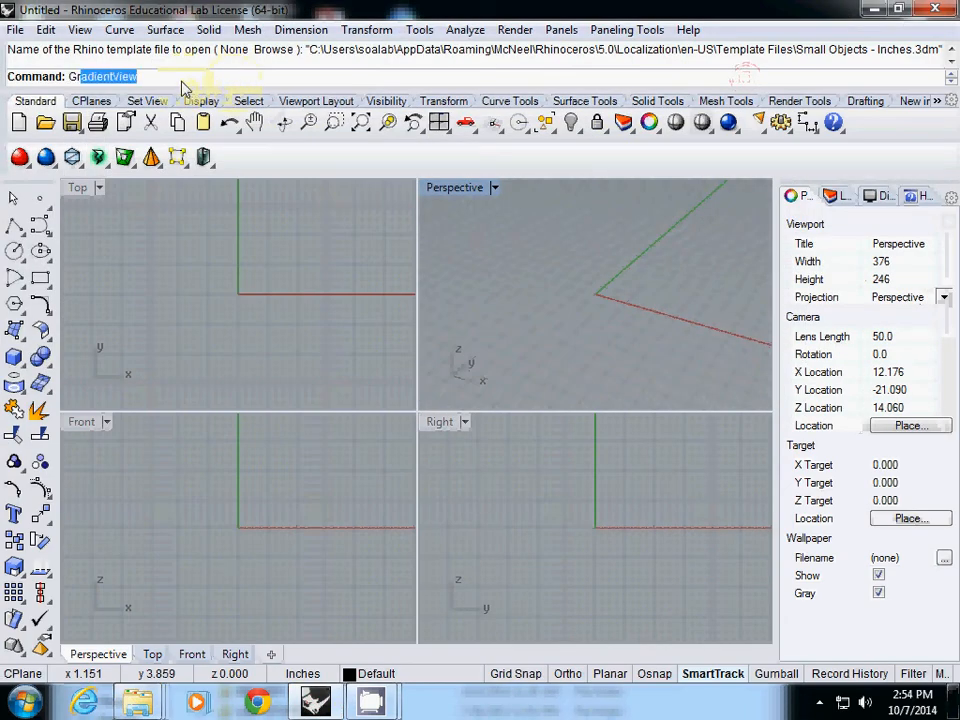
pyautogui.write('Grasshopper')
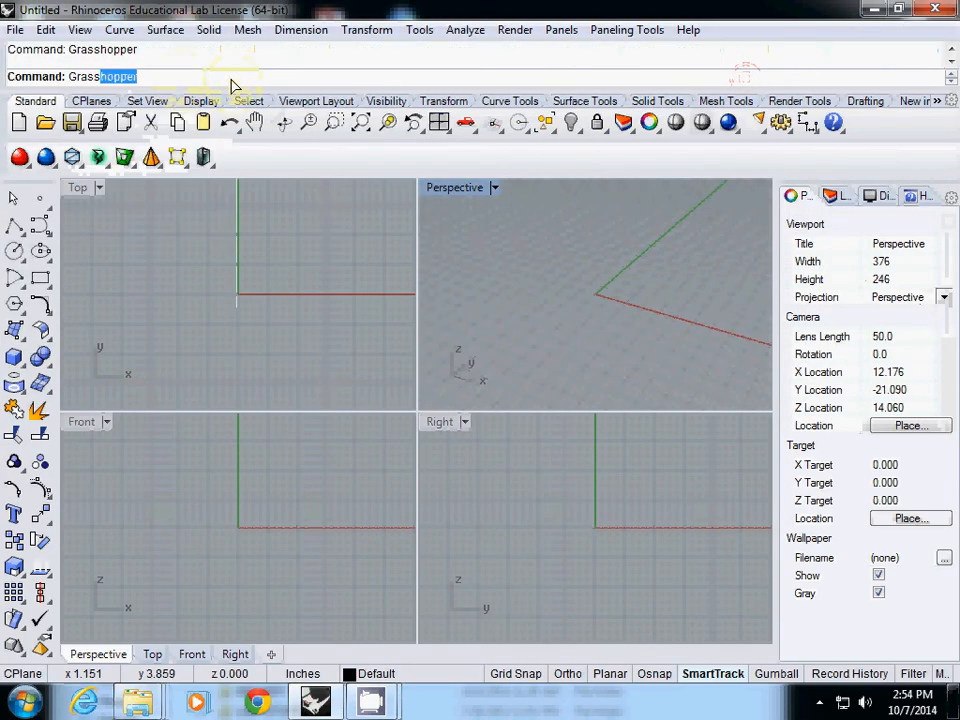
pyautogui.press('Enter')
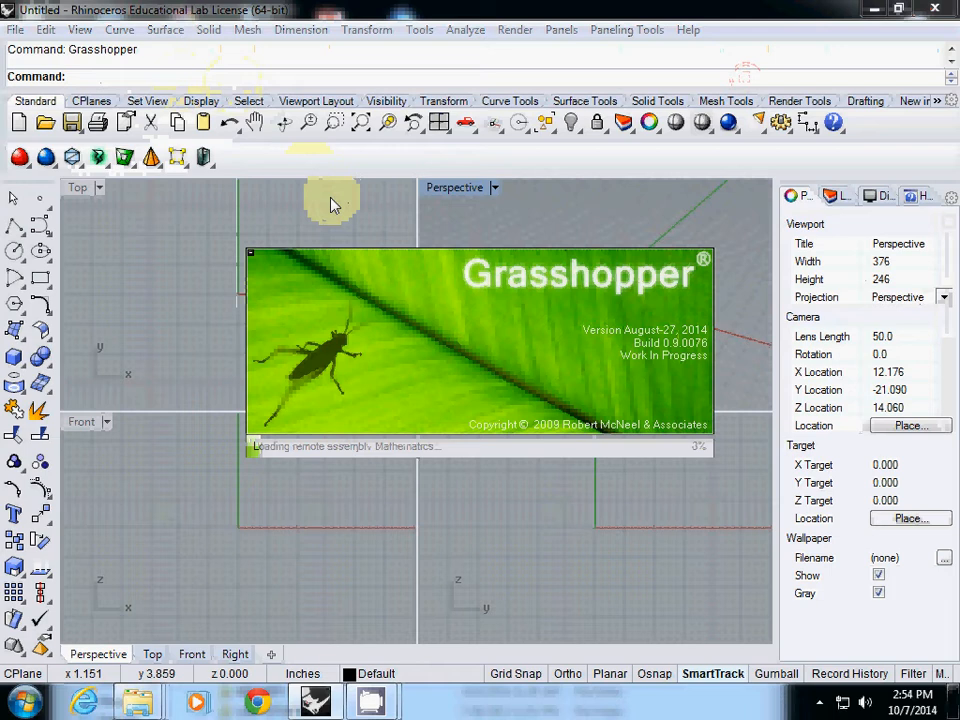
pyautogui.moveTo(358, 245)
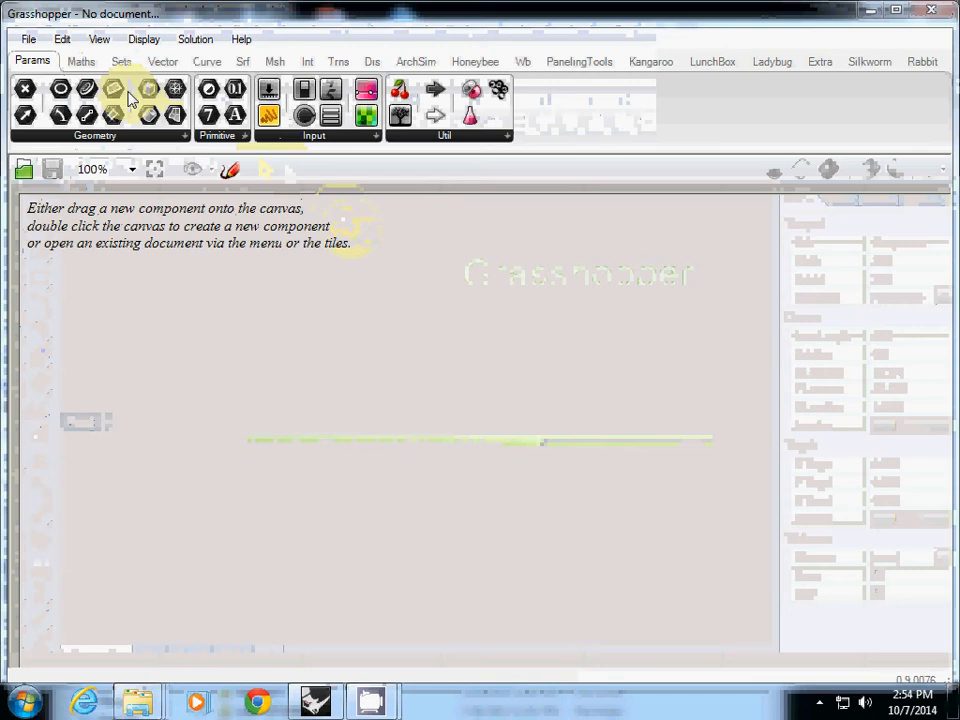
# - Open Grasshopper's Components Folder via File > Special Folders
pyautogui.click(28, 39)
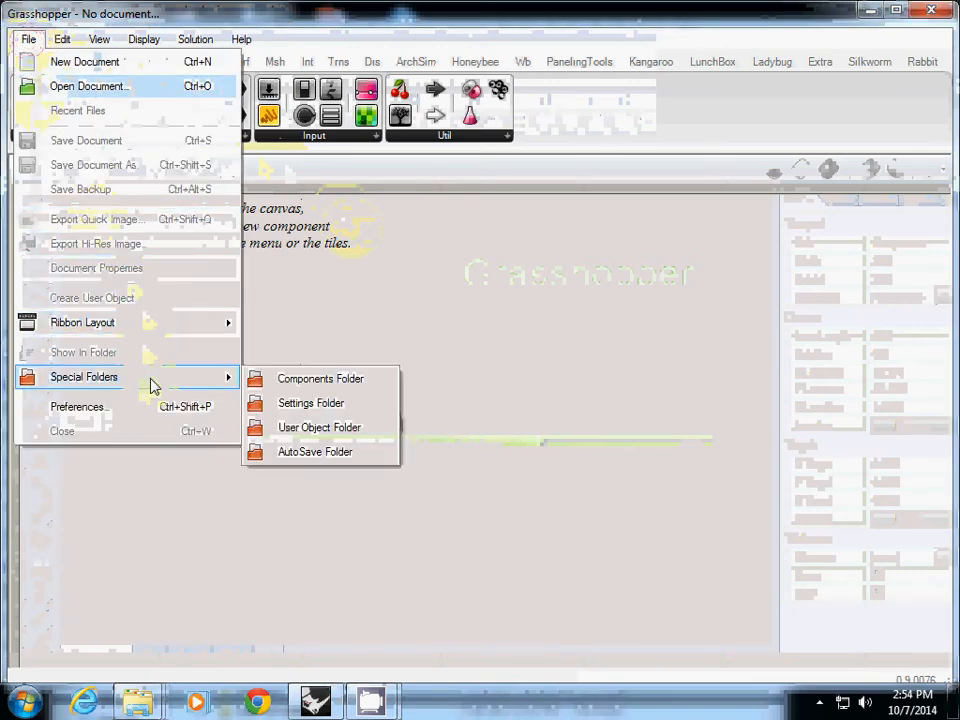
pyautogui.moveTo(320, 378)
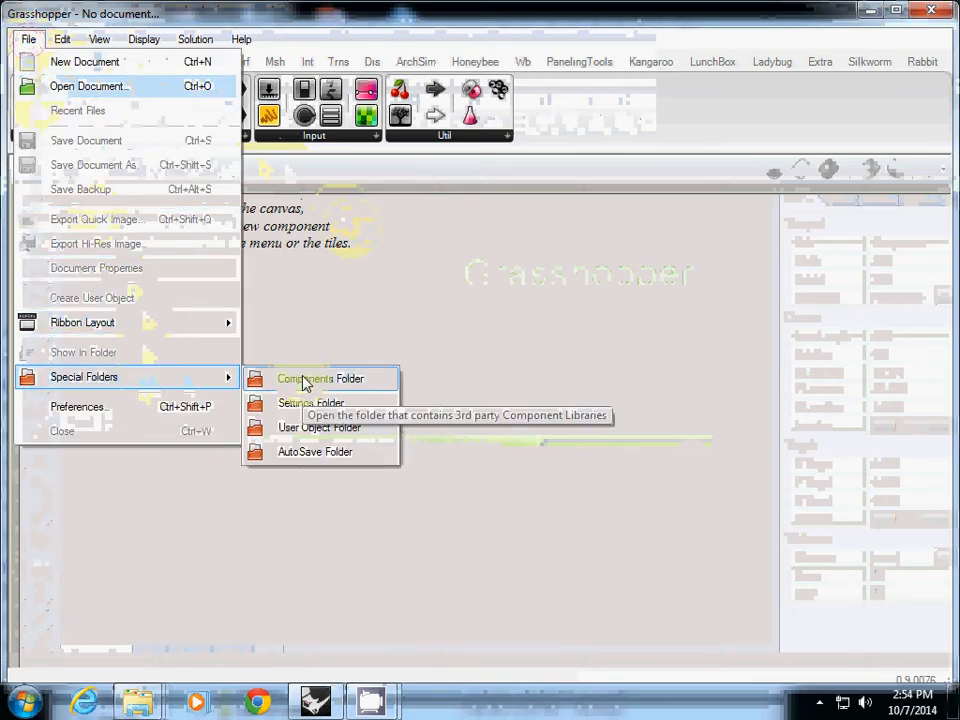
pyautogui.click(320, 378)
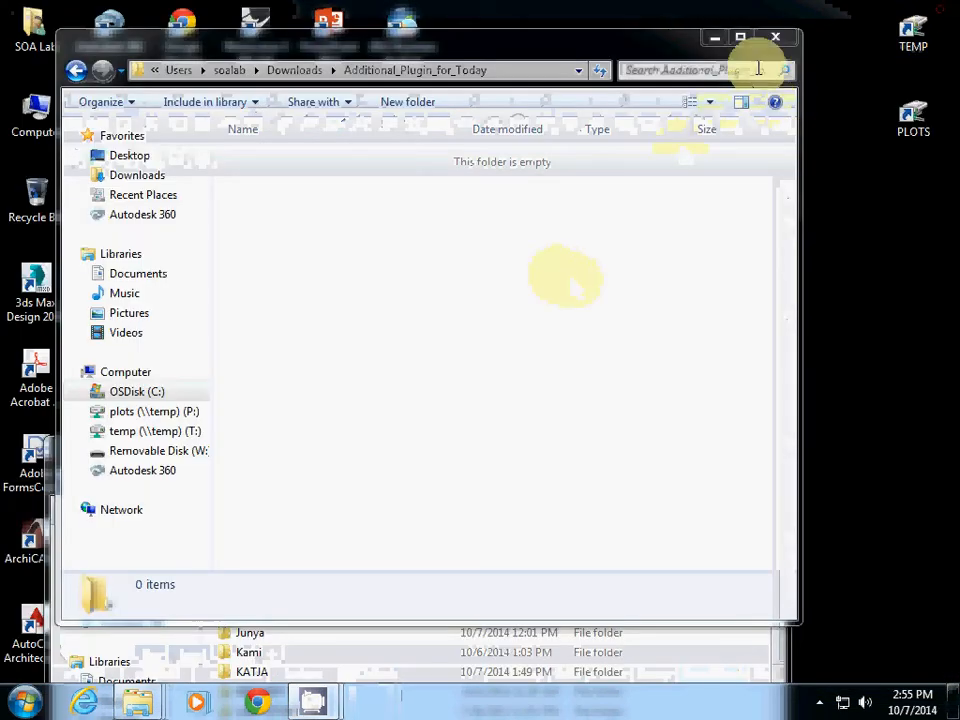
# - Close Explorer and relaunch Rhinoceros from the taskbar
pyautogui.click(20, 700)
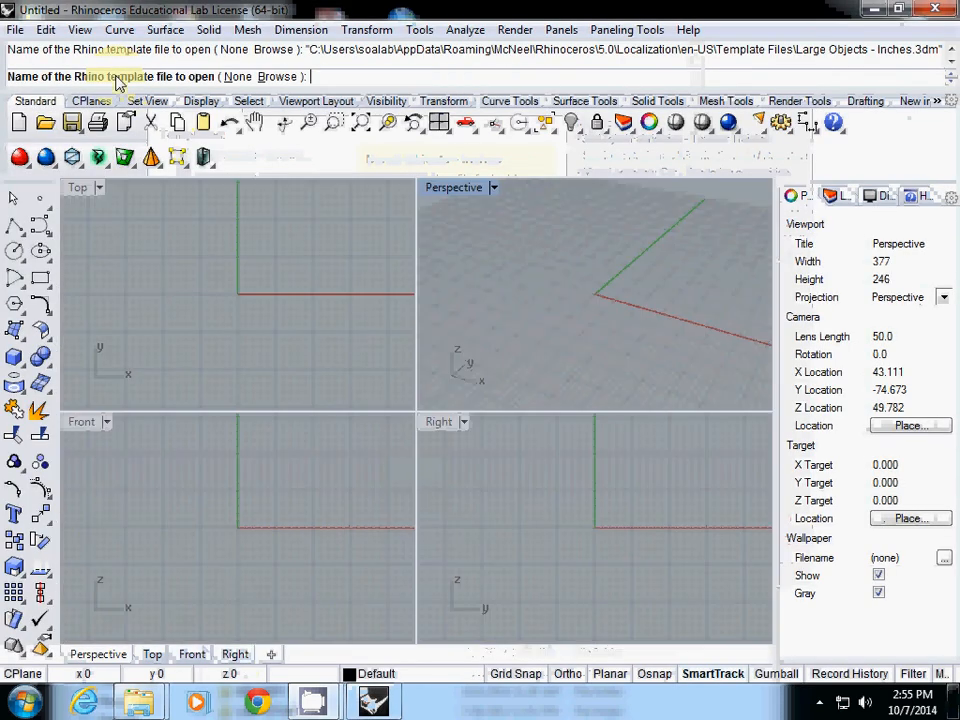
pyautogui.moveTo(308, 121)
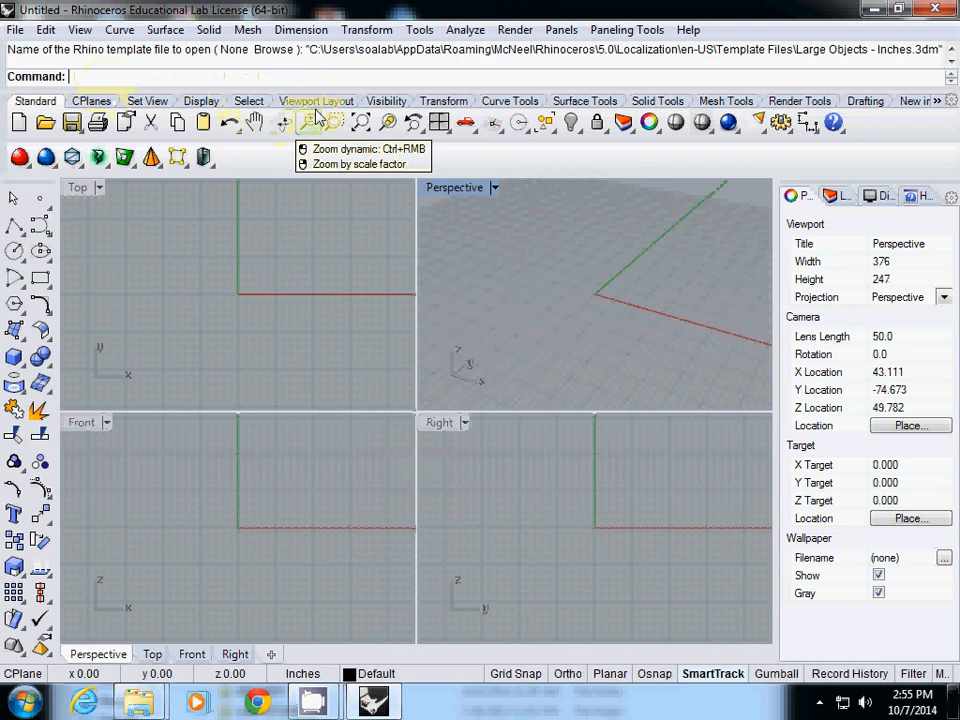
# - Rerun the Grasshopper command so the plug-in reloads
pyautogui.write('Grasshopper')
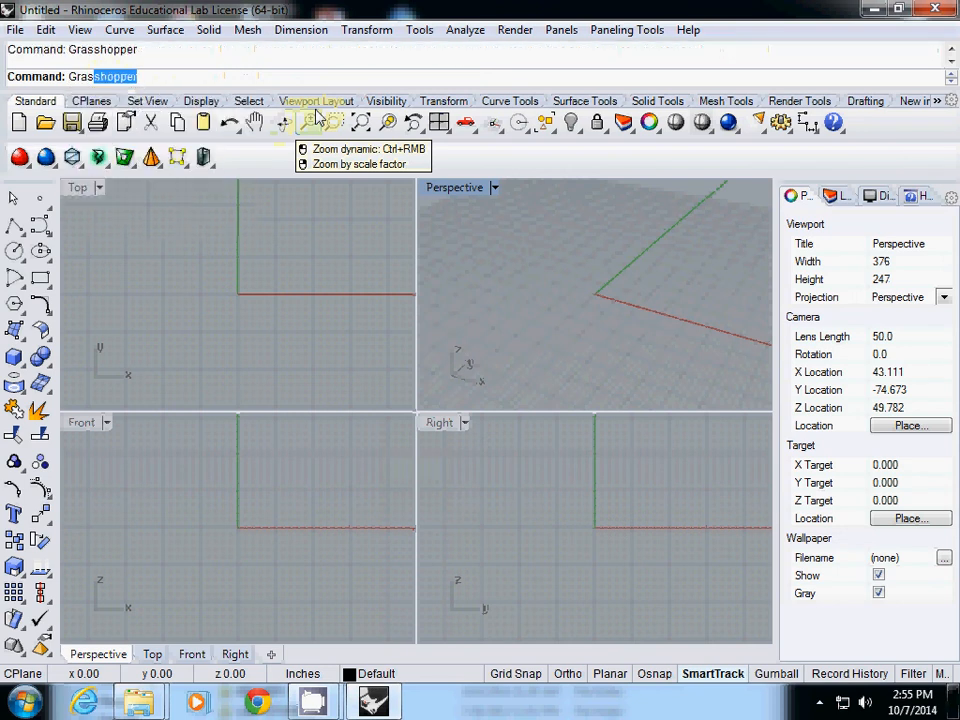
pyautogui.press('enter')
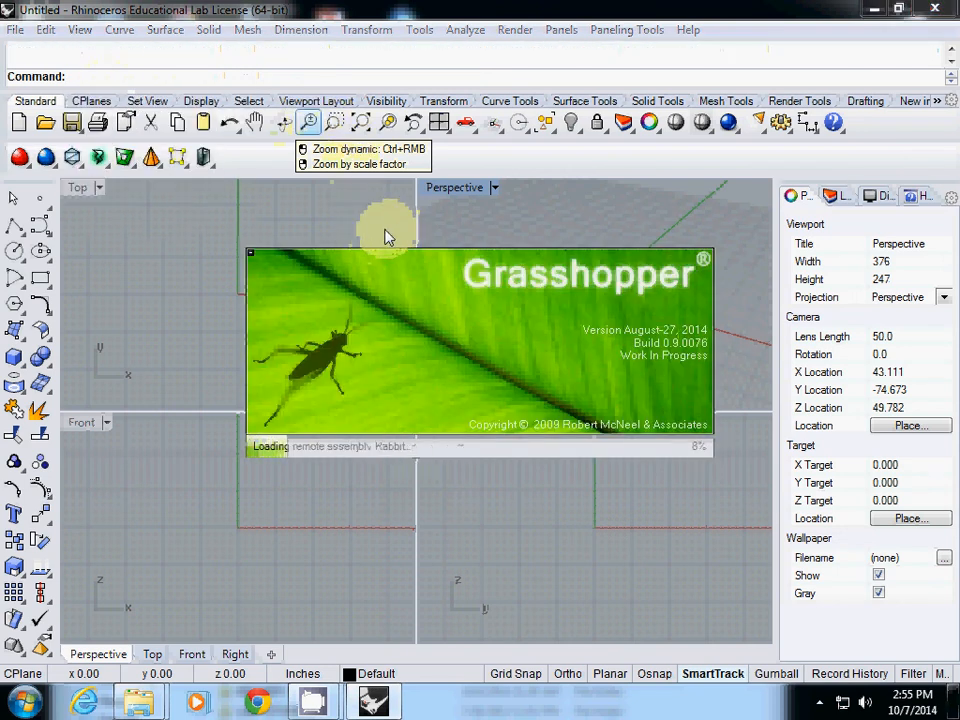
pyautogui.moveTo(390, 292)
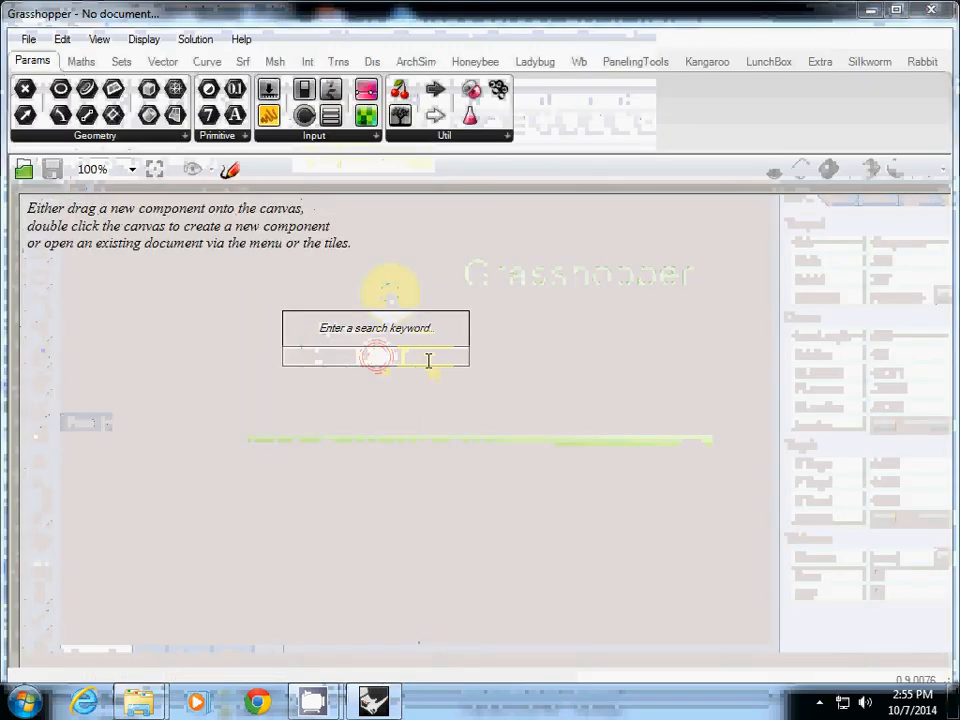
# - Search the canvas for 'tur' and place the Turtle component
pyautogui.write('tur')
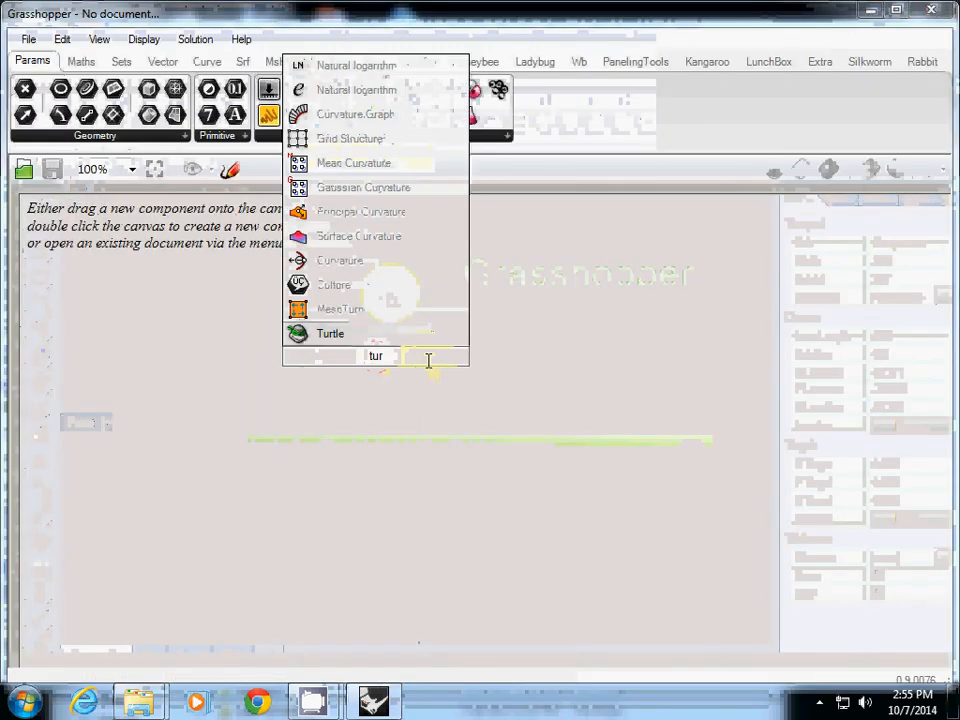
pyautogui.click(330, 333)
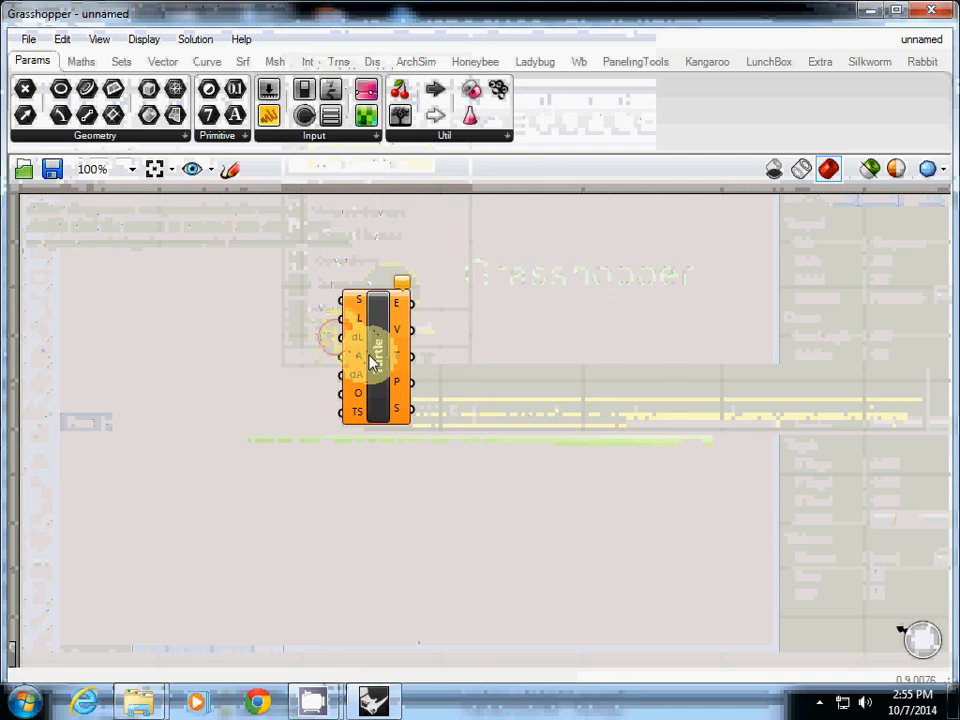
pyautogui.click(143, 39)
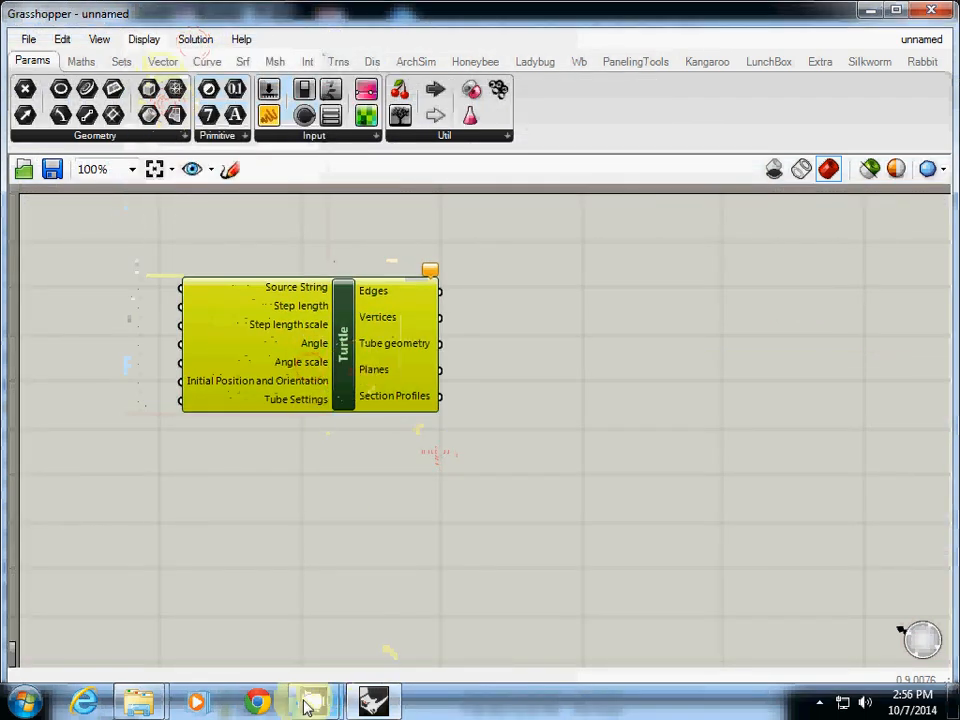
pyautogui.click(311, 700)
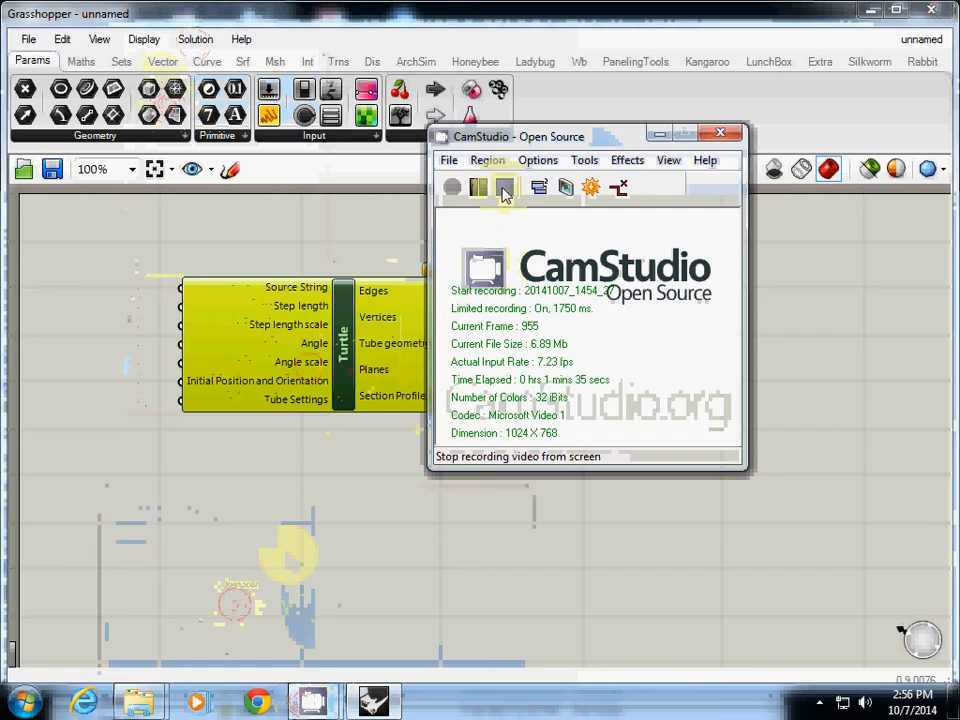